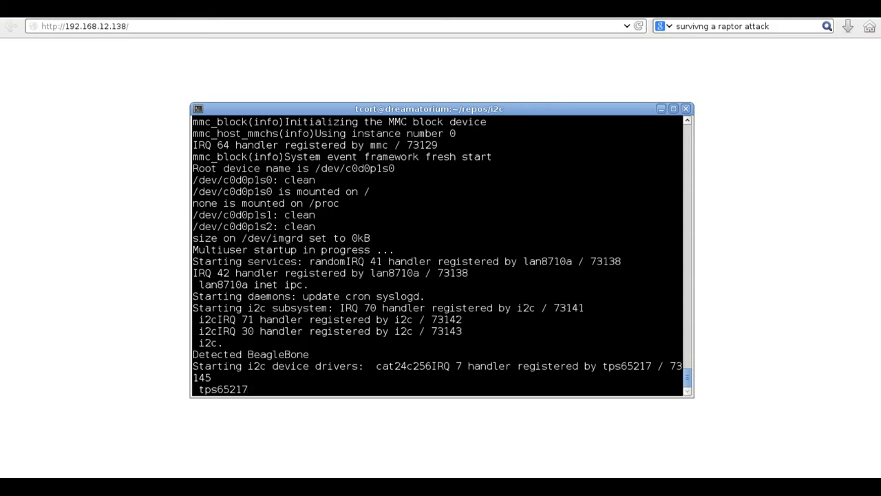
pyautogui.write('cat24c256 tsl2550 sht21')
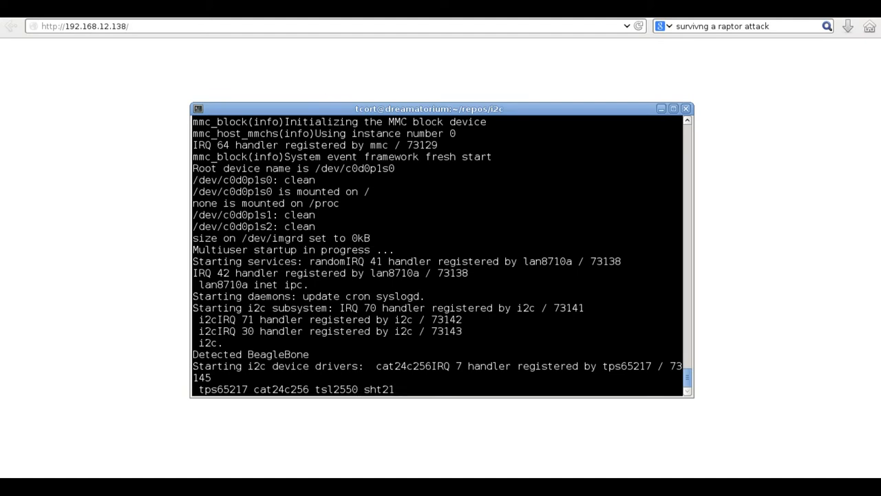
pyautogui.write('bmp085 http')
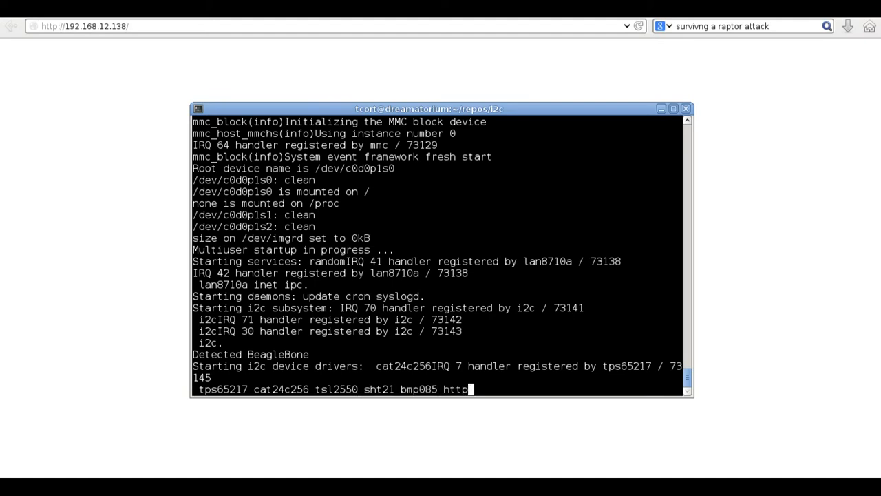